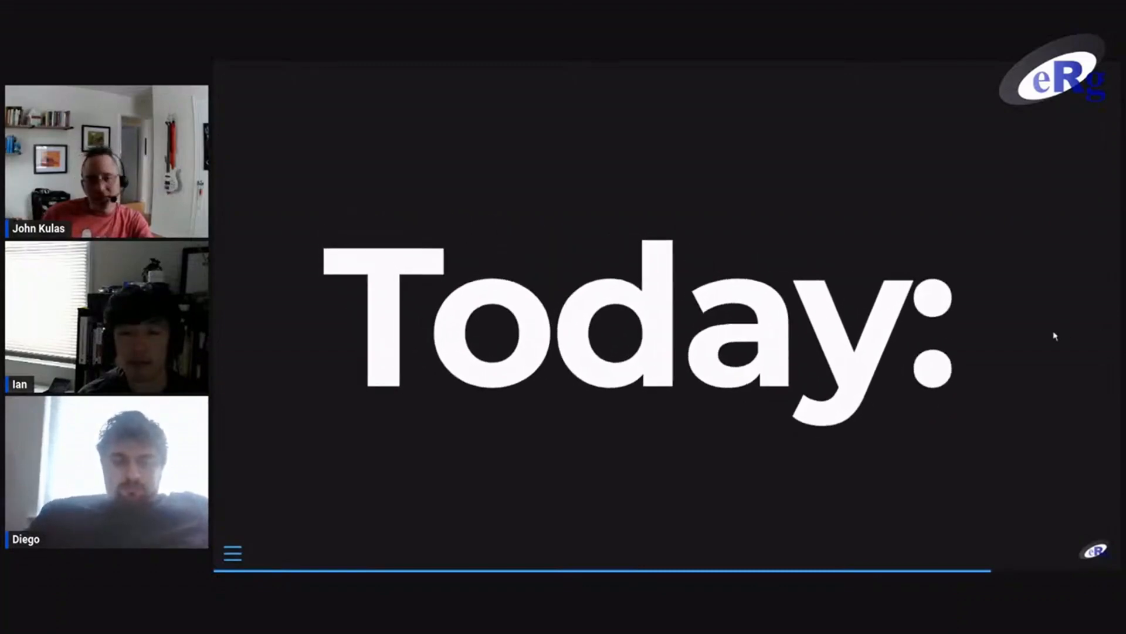
Create a new Quarto reveal.js presentation from the File menu
click(223, 81)
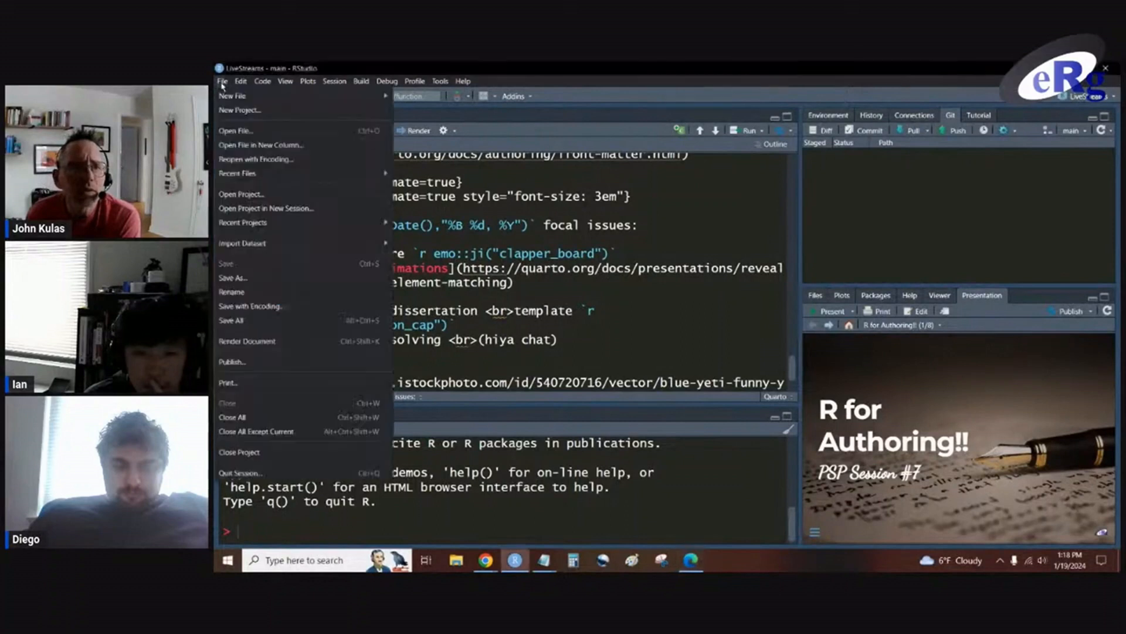
mouse_move(231, 95)
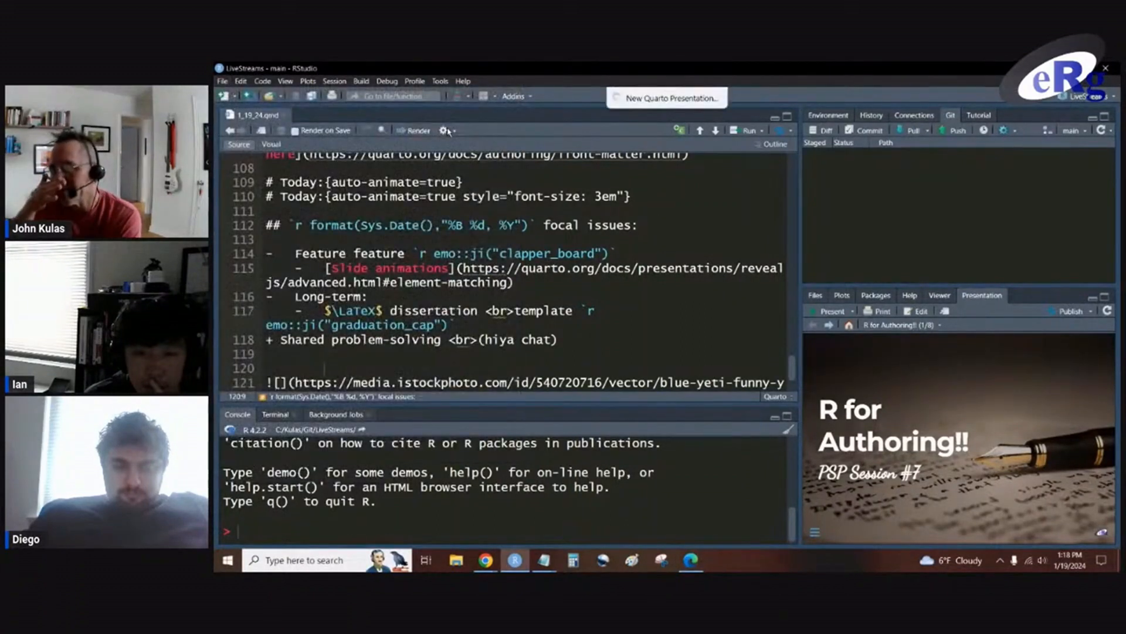
click(665, 97)
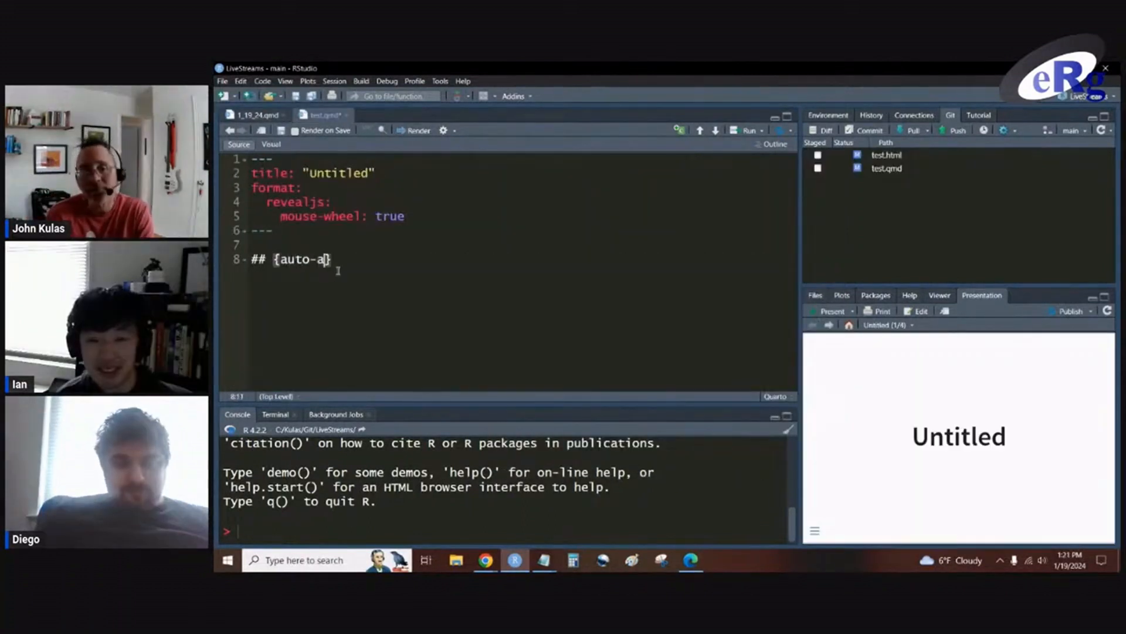
Write two '## {auto-animate=true}' slides reading 'Look at me', the second adding '& ME TOO!!!'
text(nimat3)
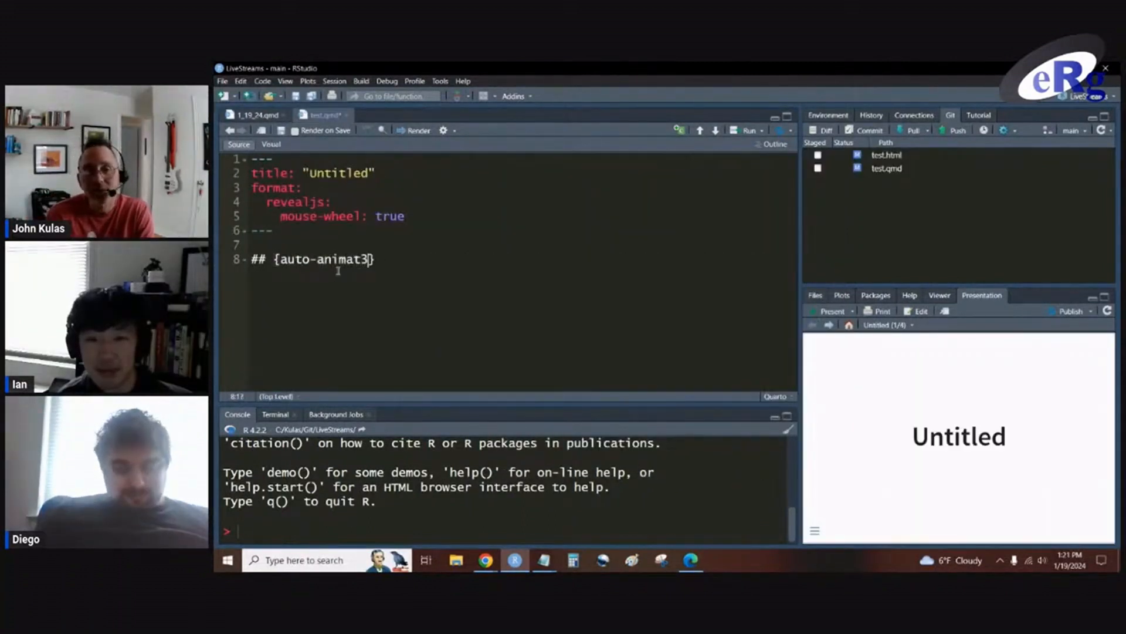
text(=)
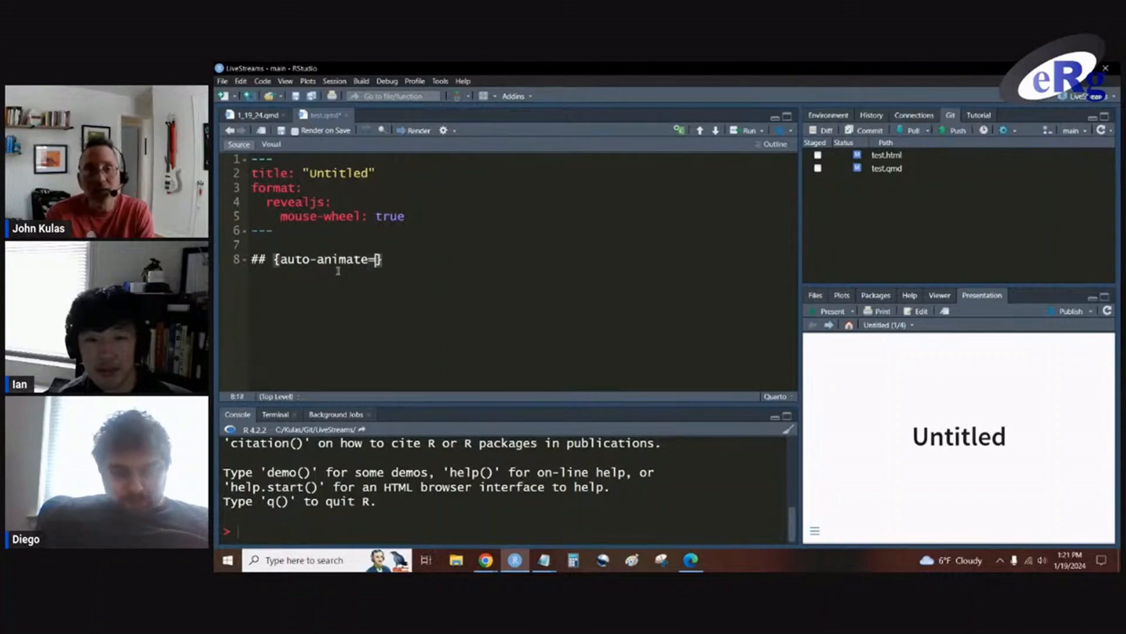
text(true)
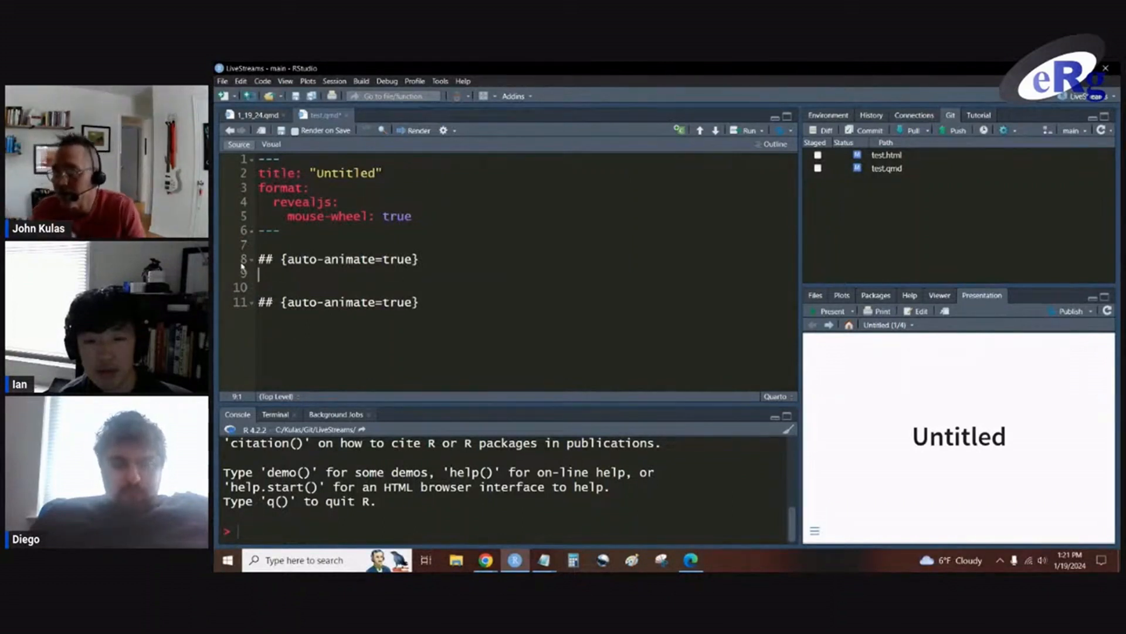
text(Look at me)
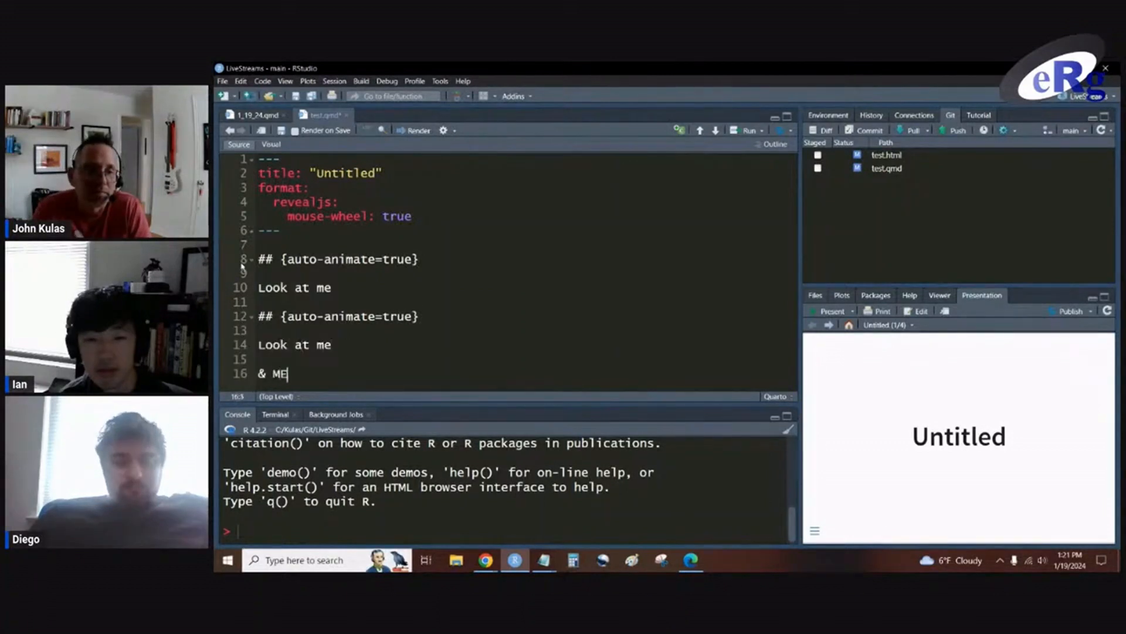
text(TOO!!!)
text(::: {.r-fit-text})
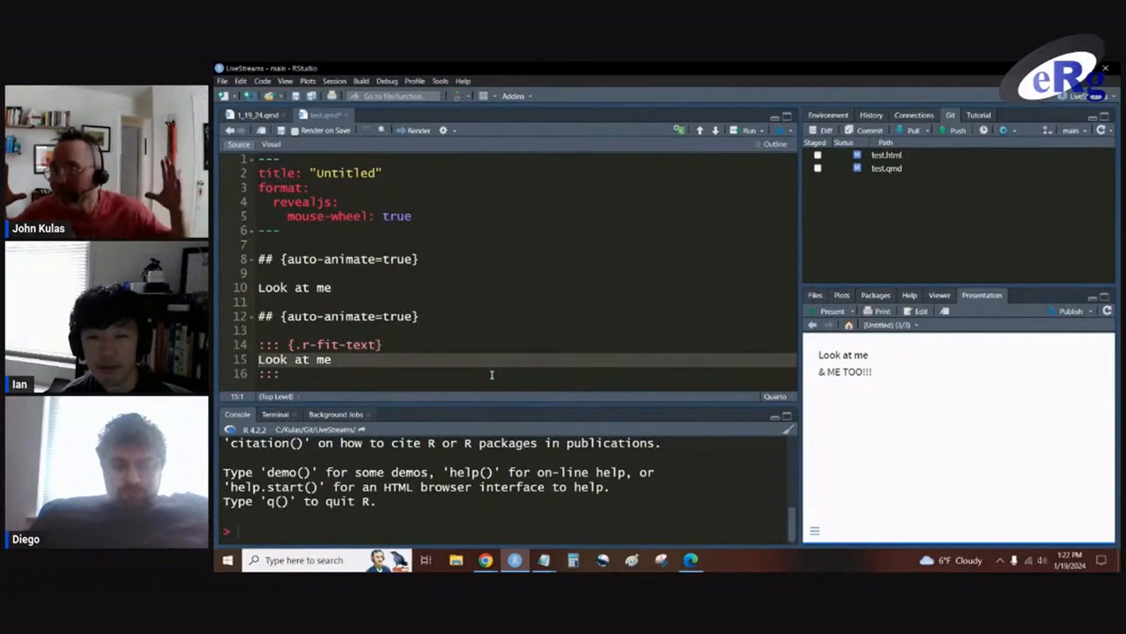
mouse_move(489, 369)
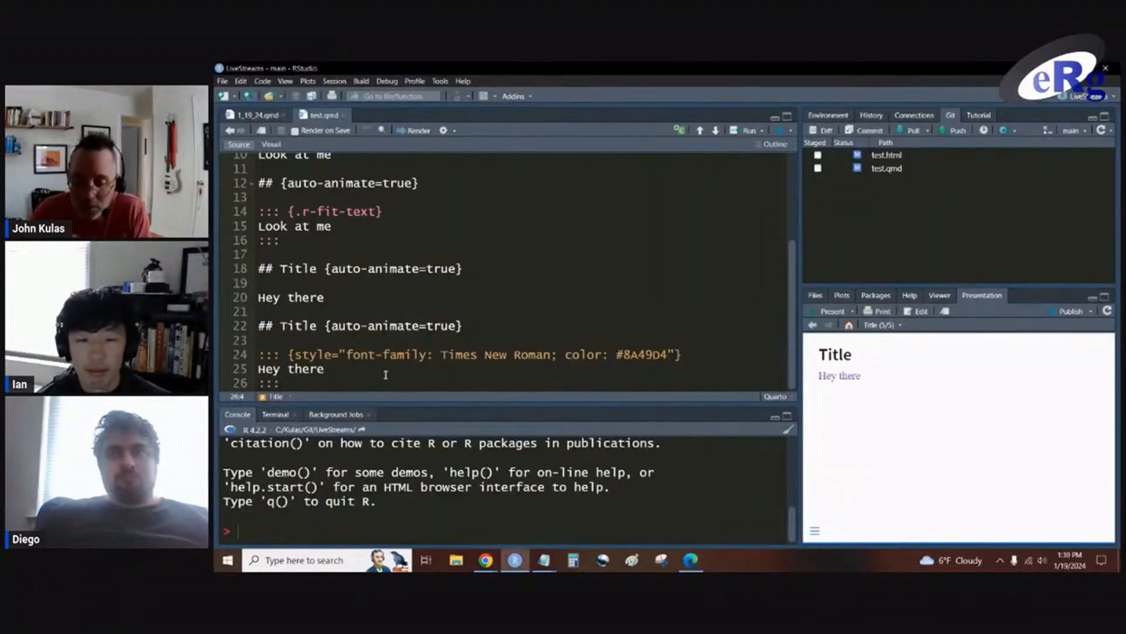
Add a new '## {auto-animate=true}' slide heading at the end of the deck
text(##)
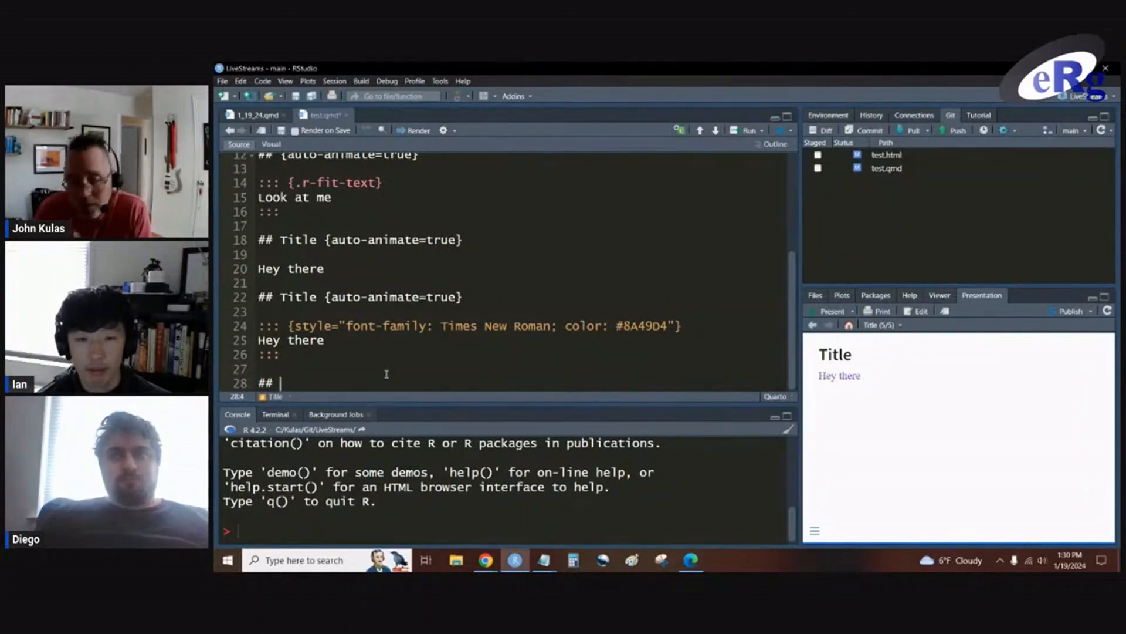
text({auto})
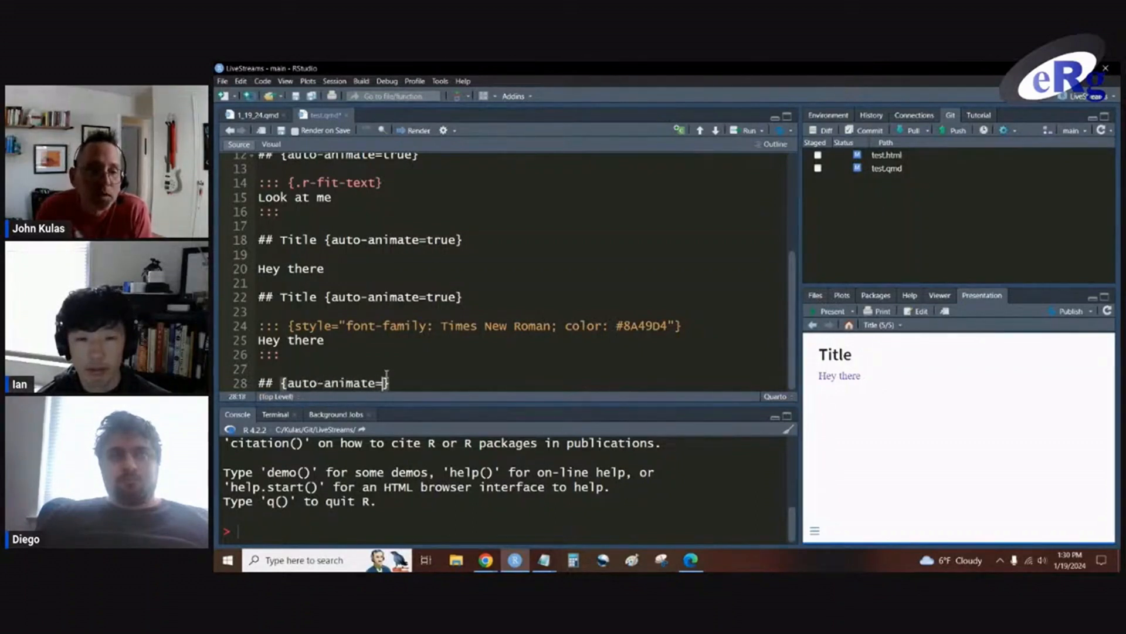
text(tre)
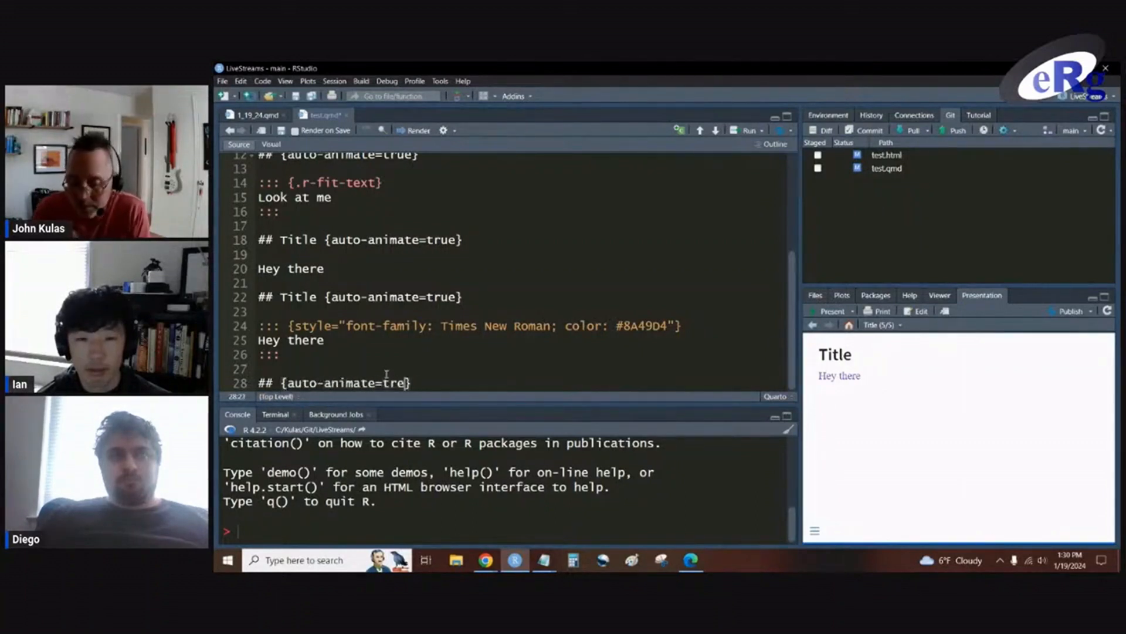
text(u)
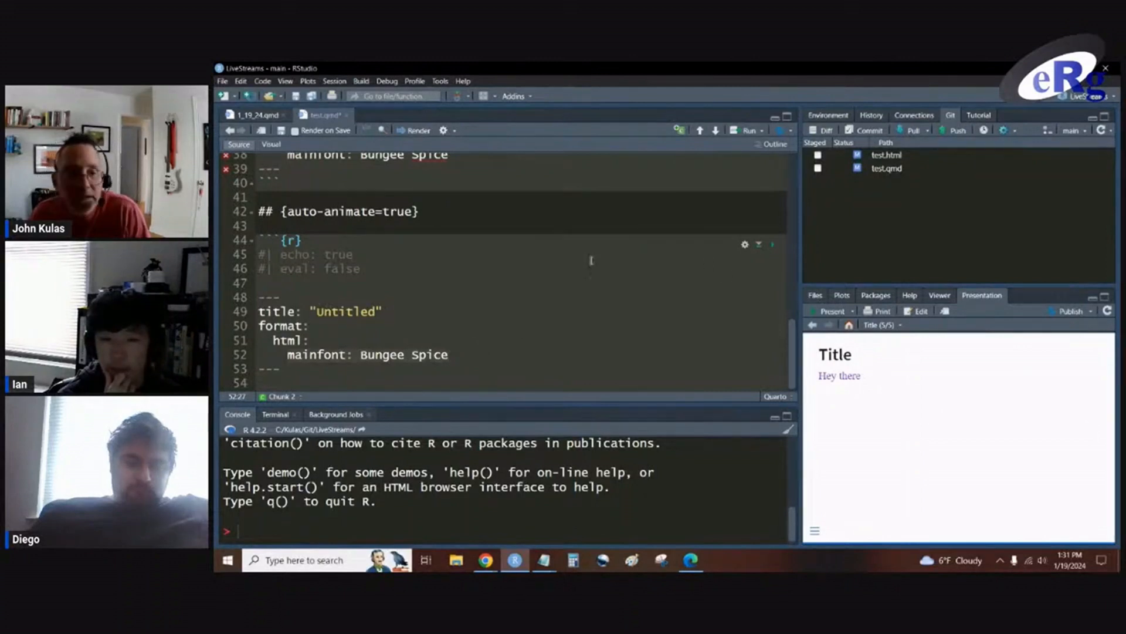
Replace the Bungee Spice mainfont line in the YAML example with 'css: fonts.css'
text(css:)
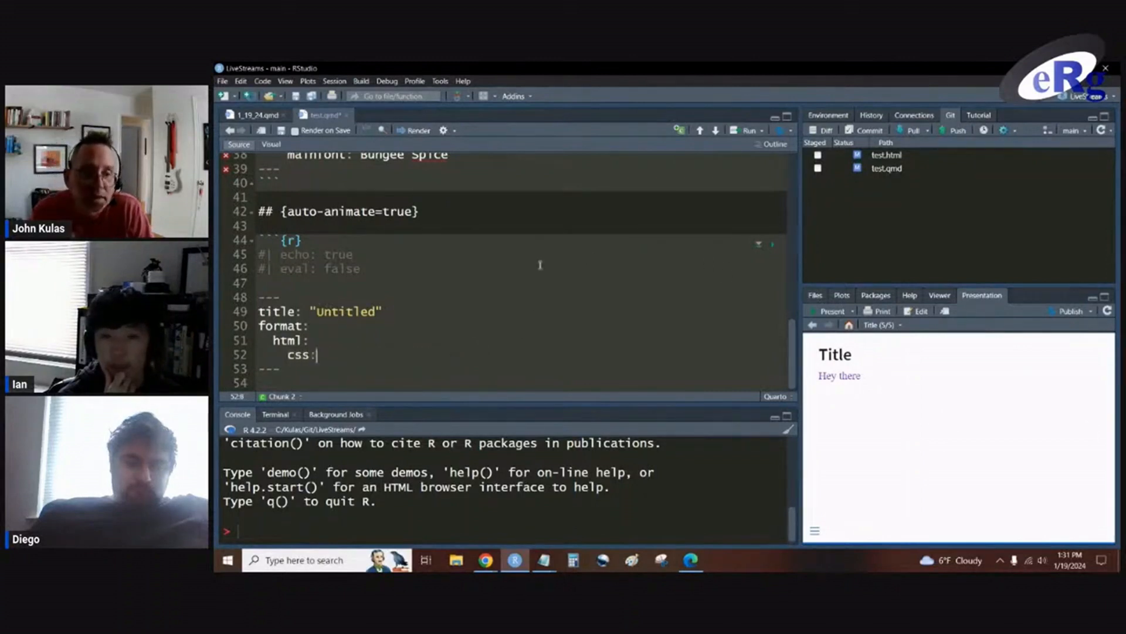
text(f)
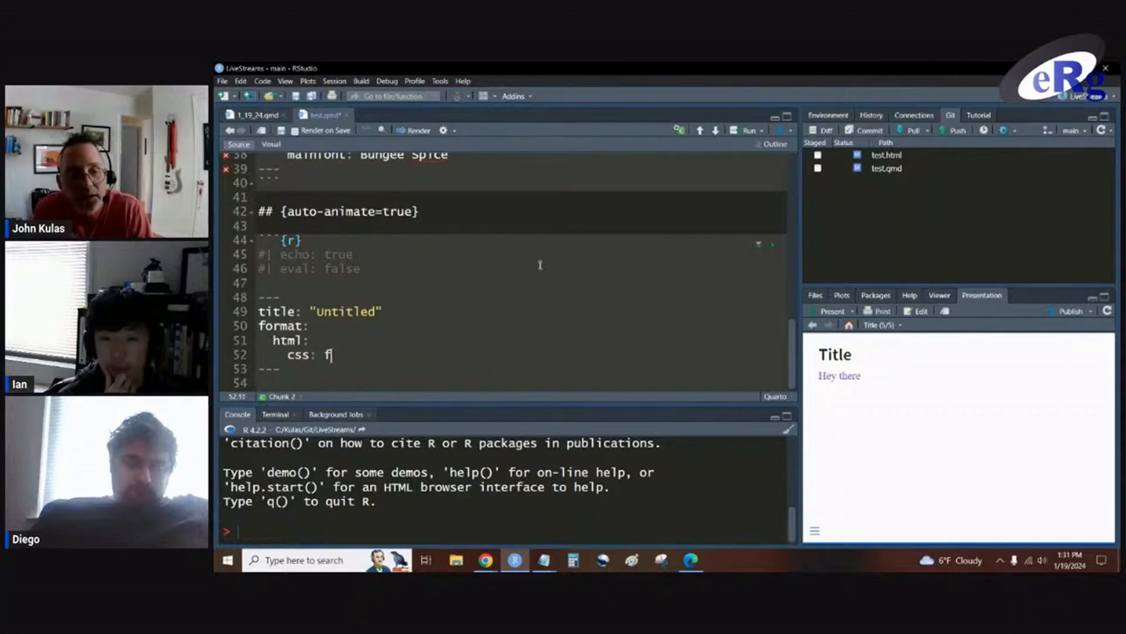
text(onts.cs)
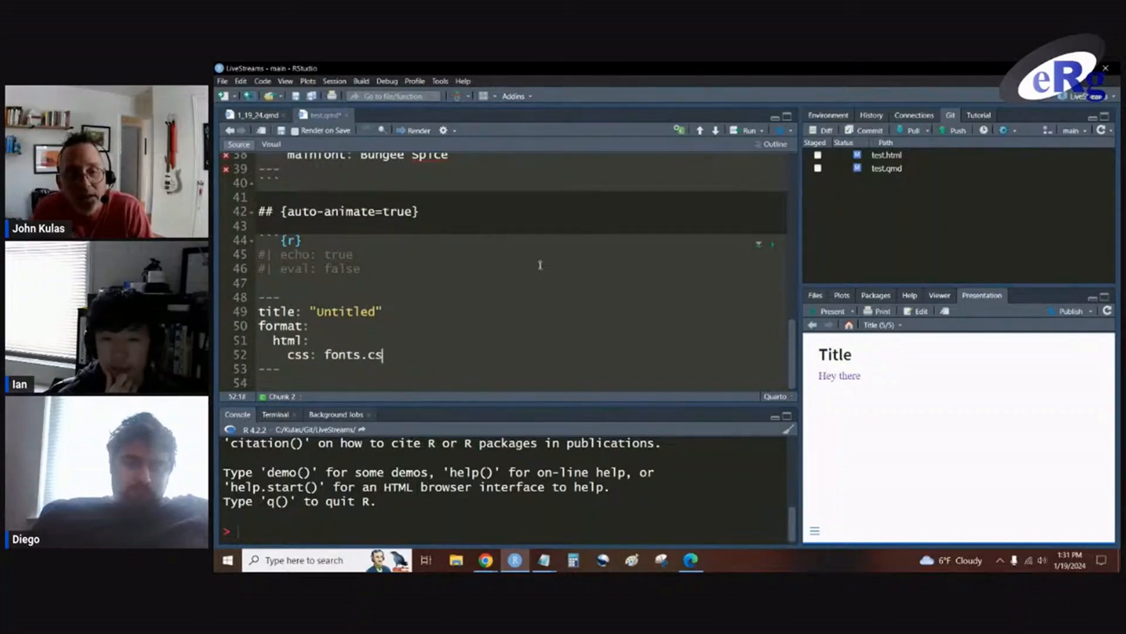
text(s)
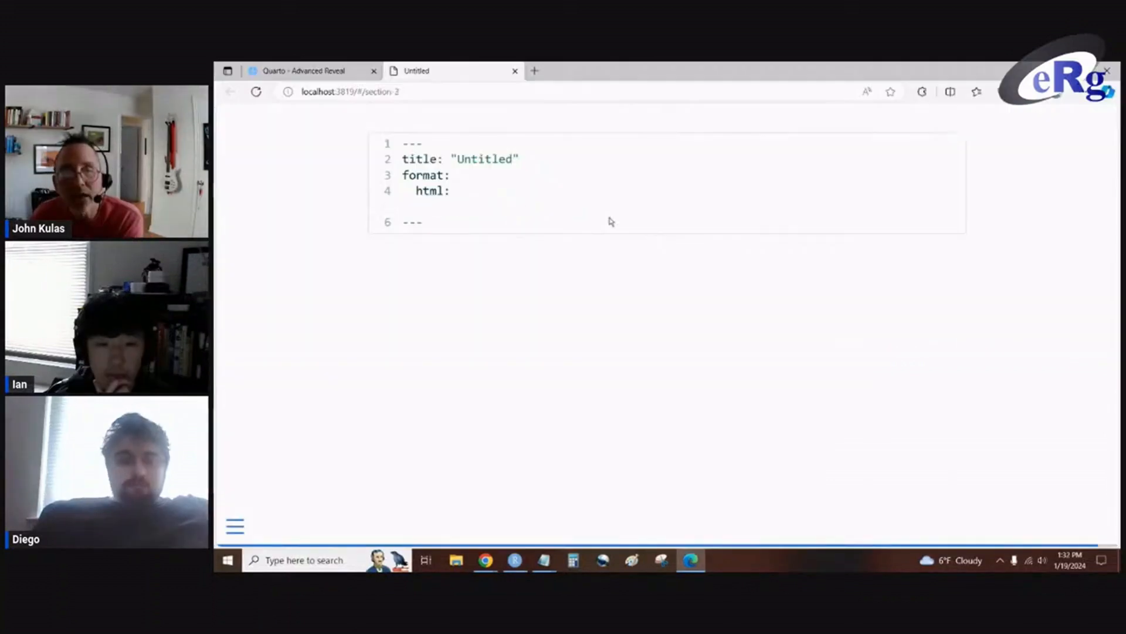
Advance the Edge preview to the 'css: fonts.css' code slide and return to the source
text(css: fonts.css)
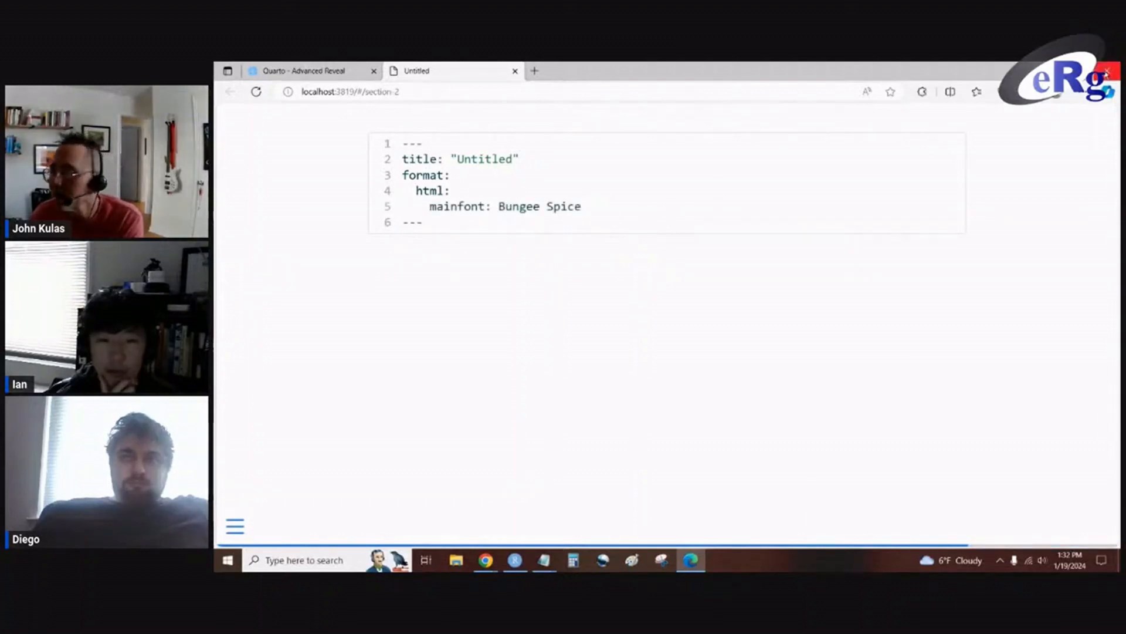
click(513, 559)
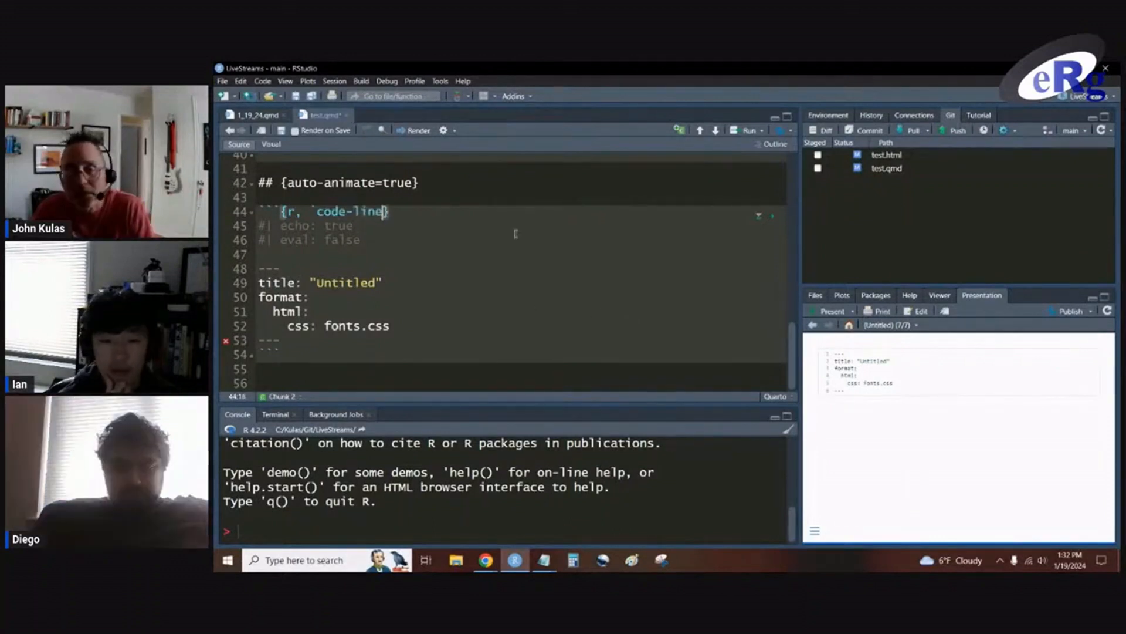
Set the chunk header to code-line-numbers="5" and re-render the deck to test.html
text(-numbers`=")
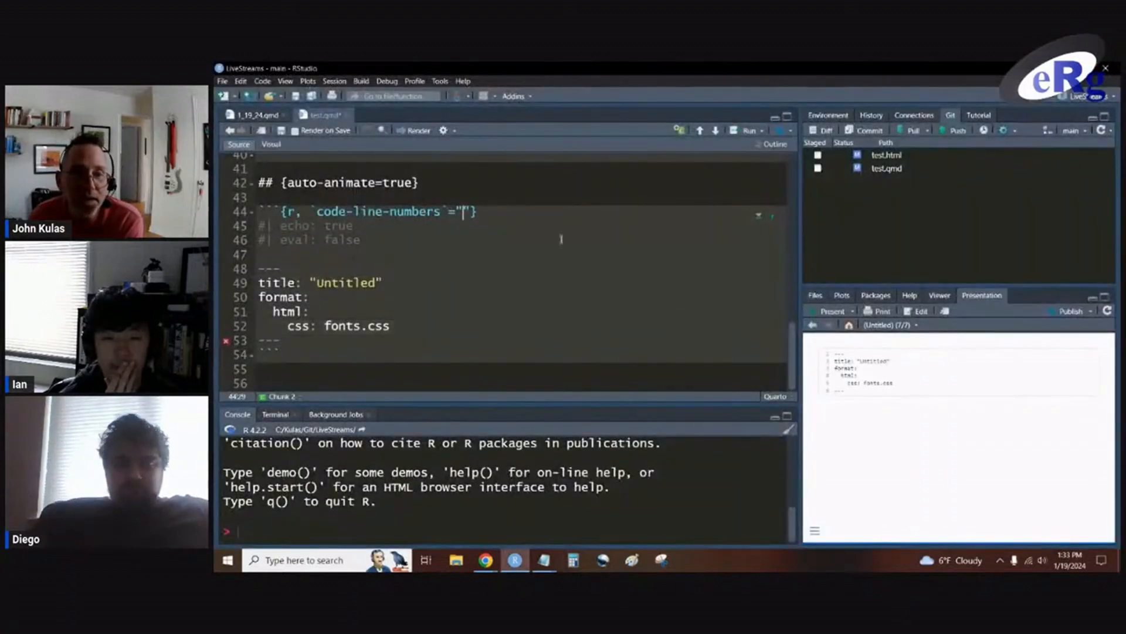
text(5)
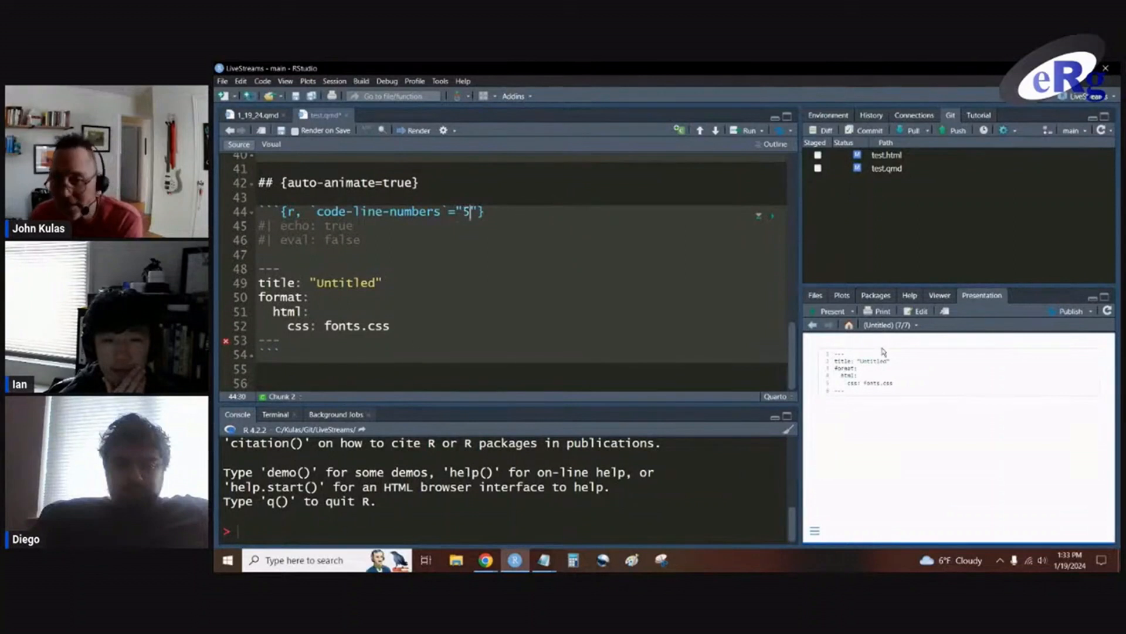
click(413, 130)
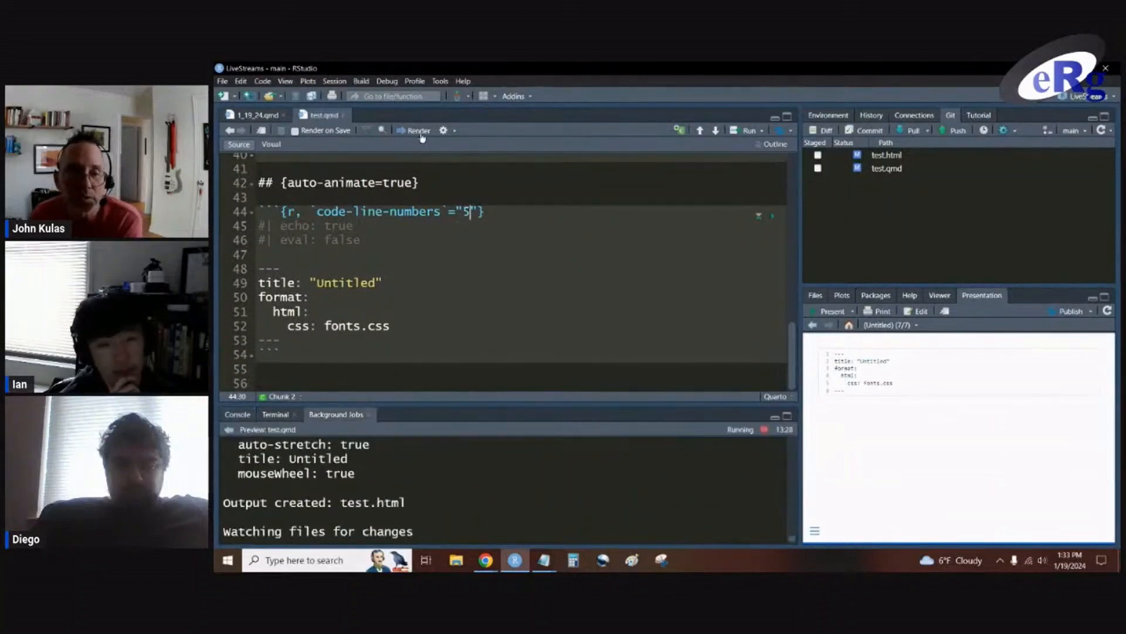